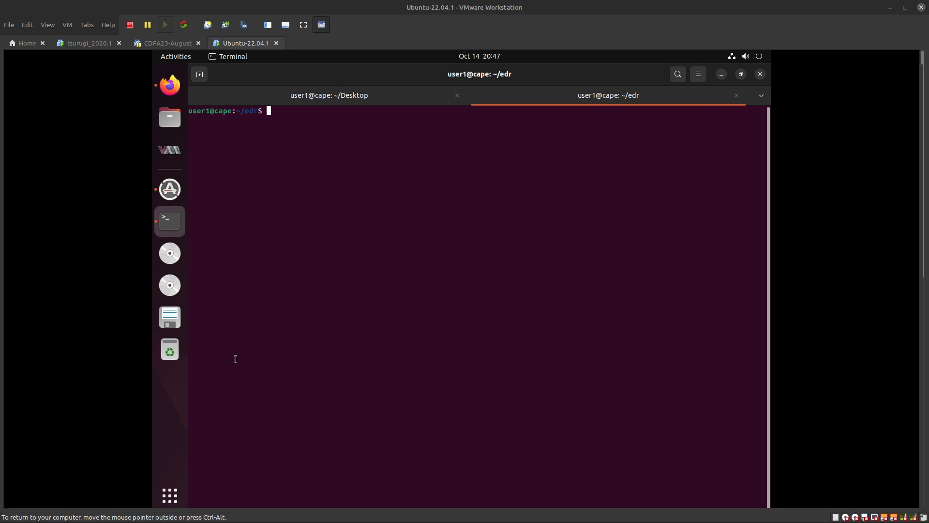
Step: List the edr folder and run velociraptor-v0.7.0-2-linux-amd64 config generate -i, accepting Linux and default datastore
type("ll")
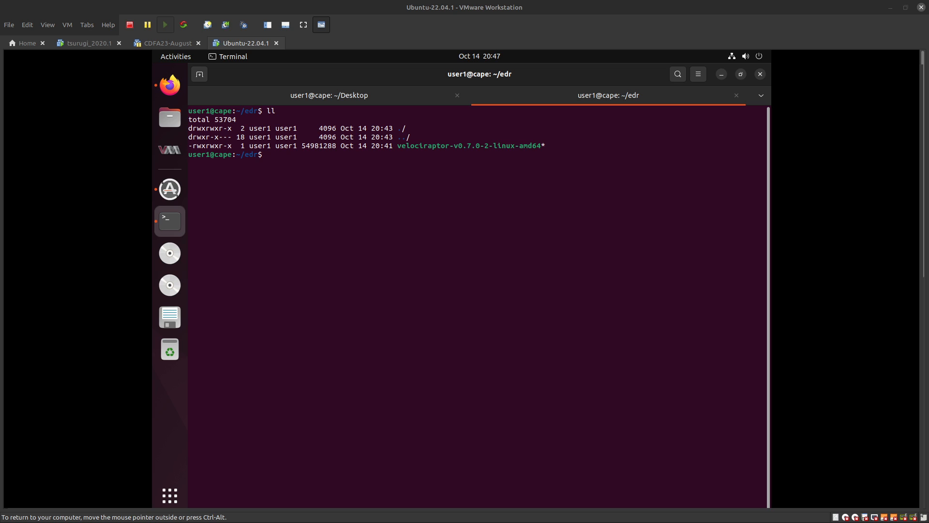
type("./velociraptor-v0.7.0-2-linux-amd64")
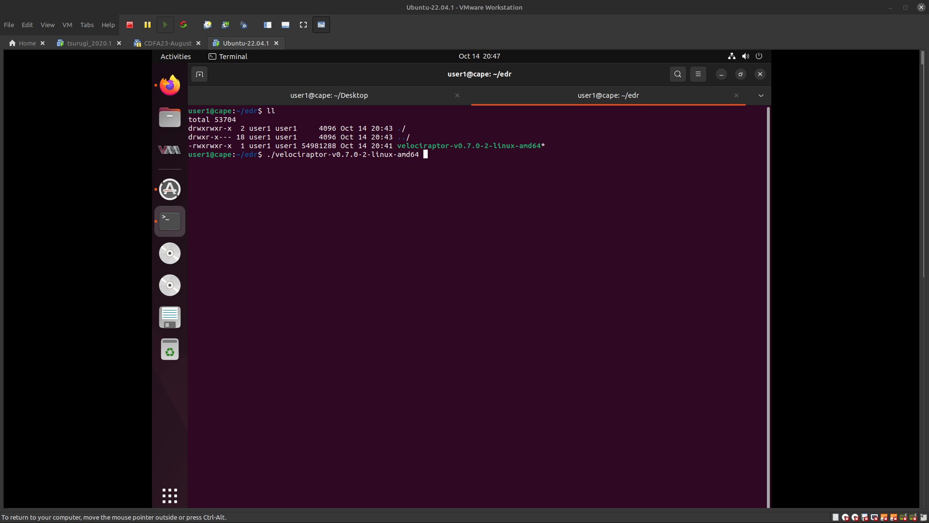
type("config")
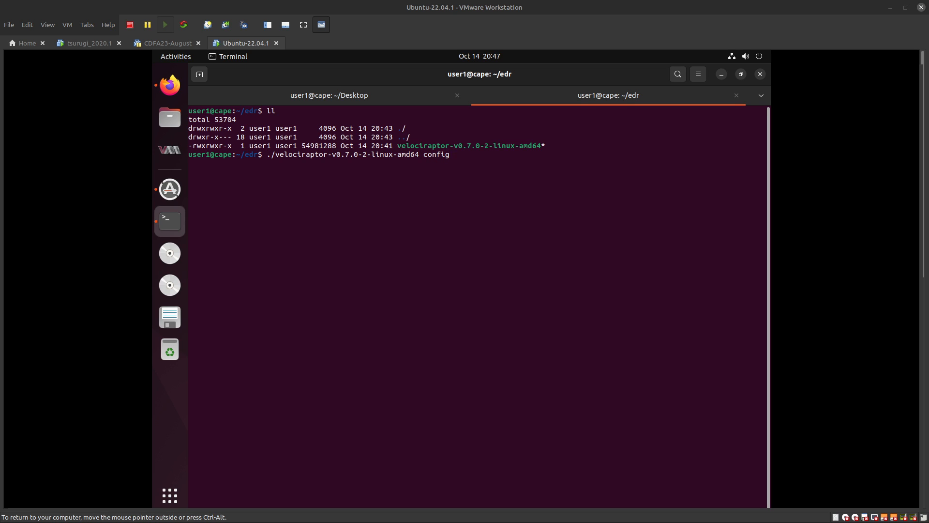
type("generate -i")
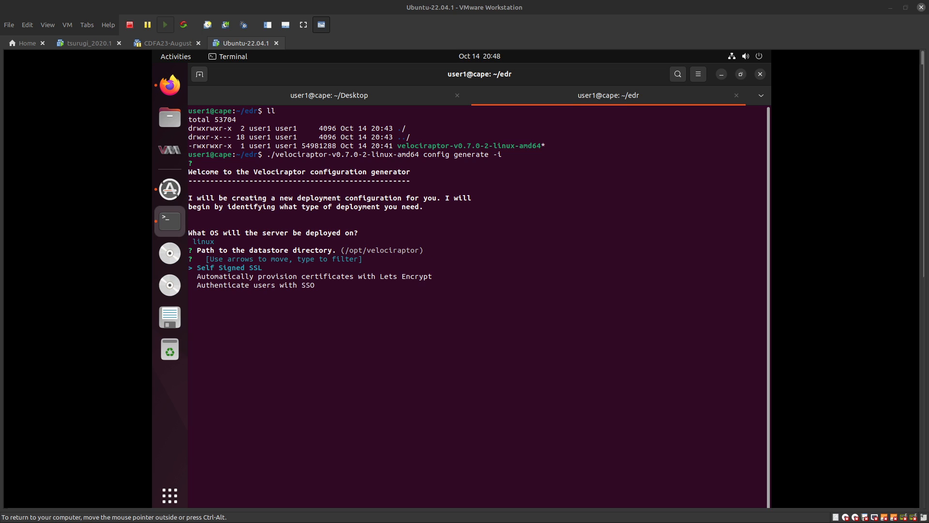
Step: Abort the wizard and relaunch the config generator with sudo, entering the password
key("ctrl+c")
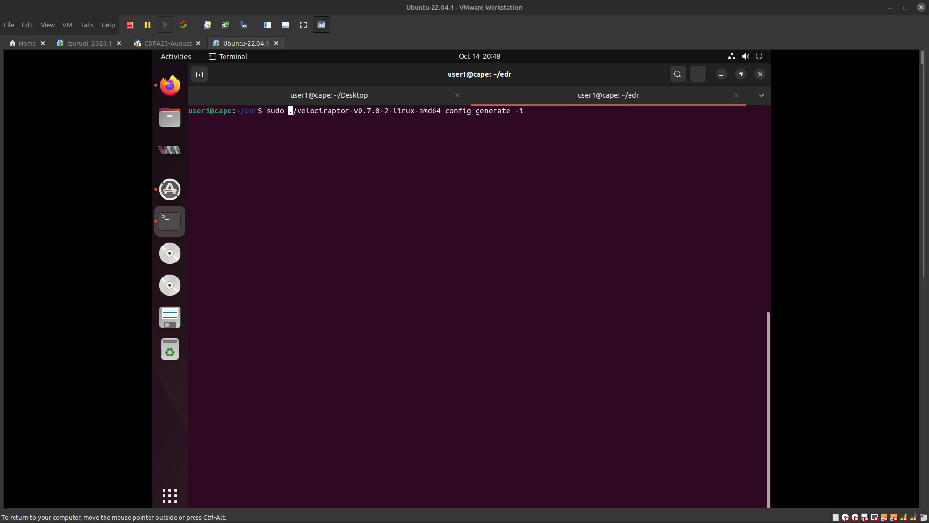
key("Return")
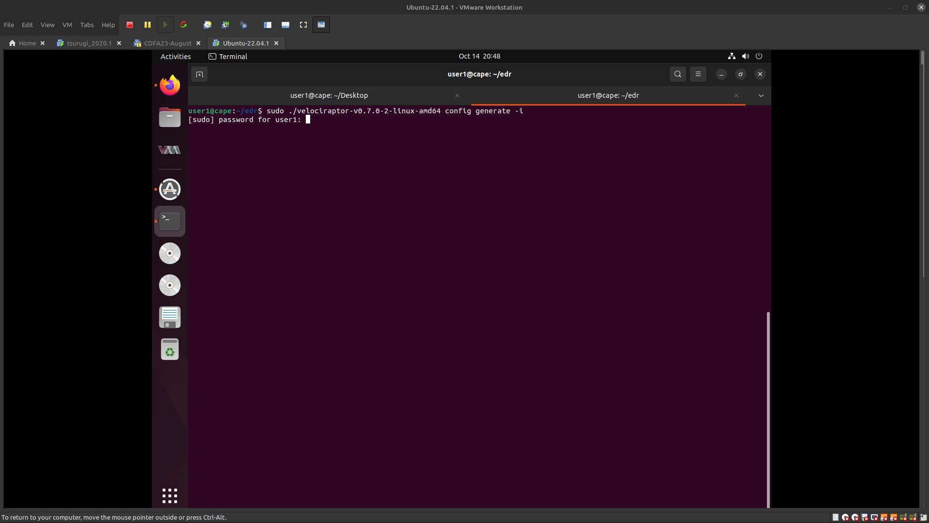
key("Return")
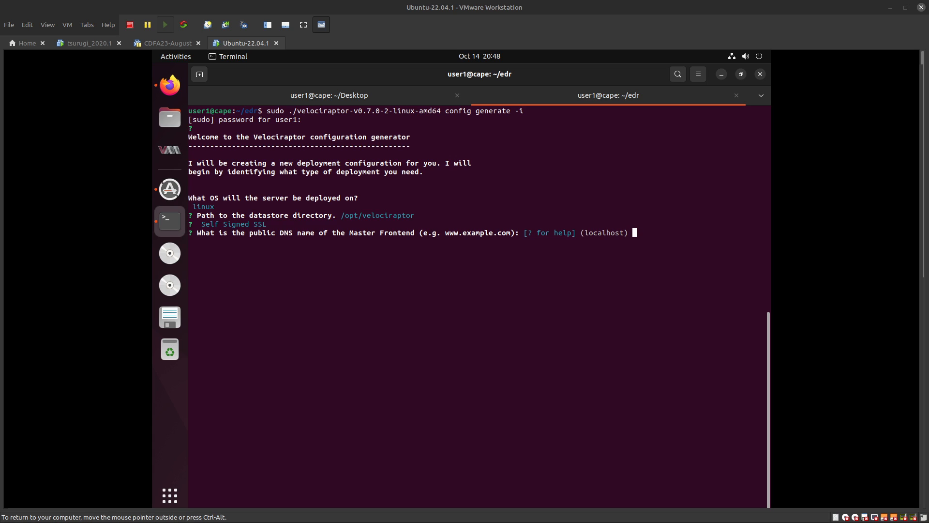
mouse_move(472, 164)
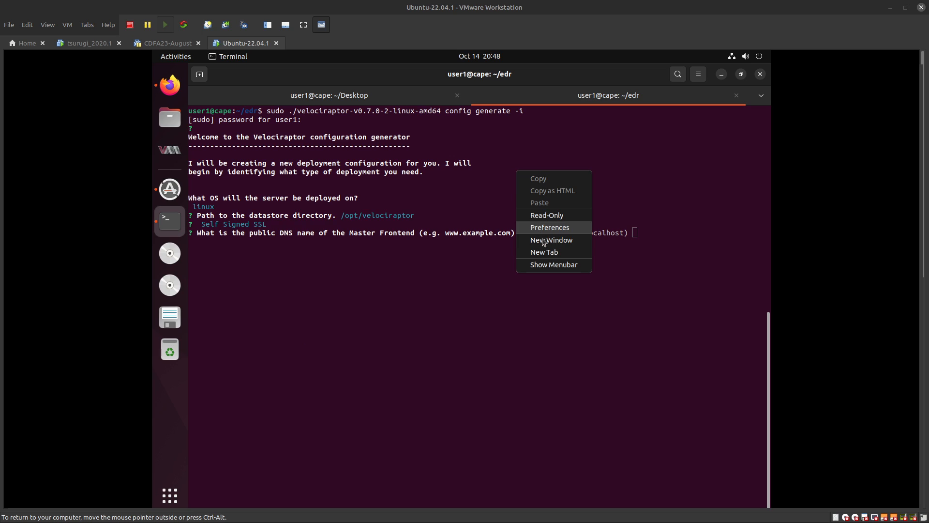
Step: Run ifconfig in a new tab and select the ens33 address 192.168.40.149
left_click(543, 251)
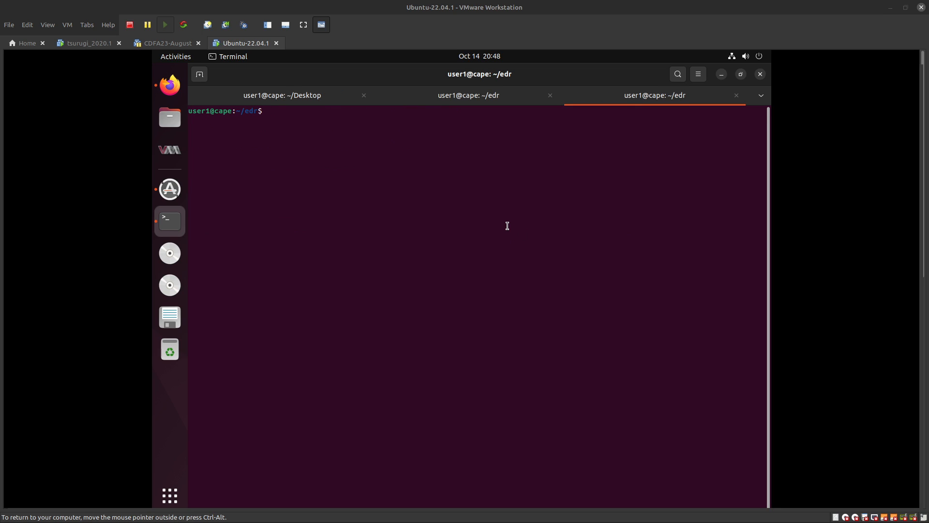
type("ifconfig")
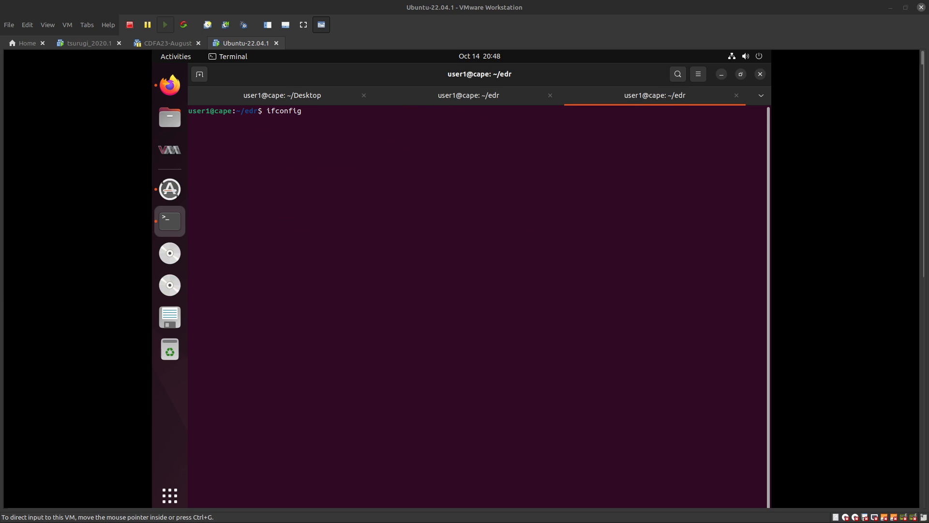
key("Return")
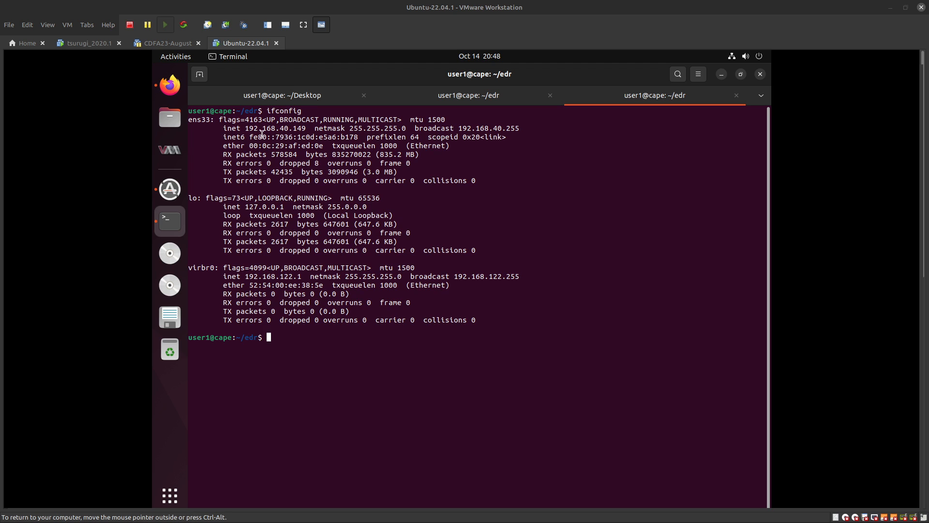
double_click(274, 128)
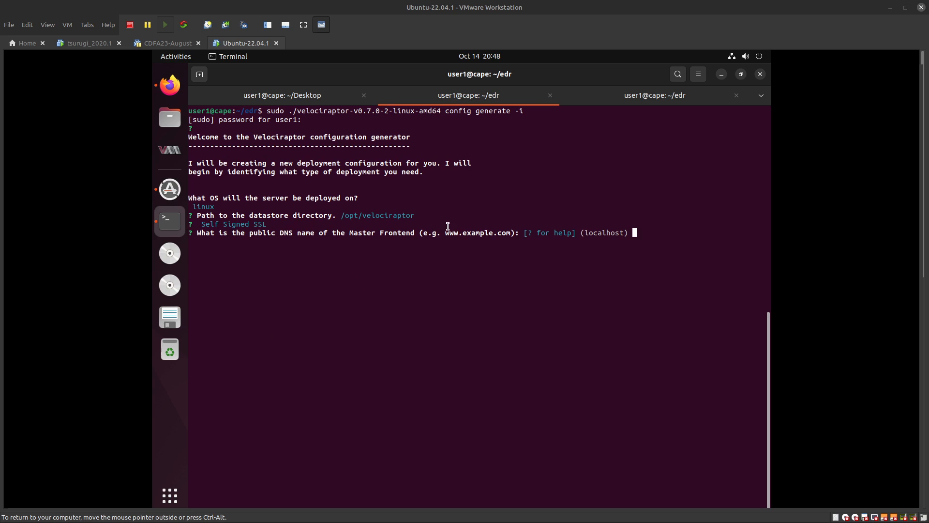
Step: Enter frontend 192.168.40.149, keep ports 8000/8889, decline DynDNS, and add GUI user user1
type("192.168.40.149")
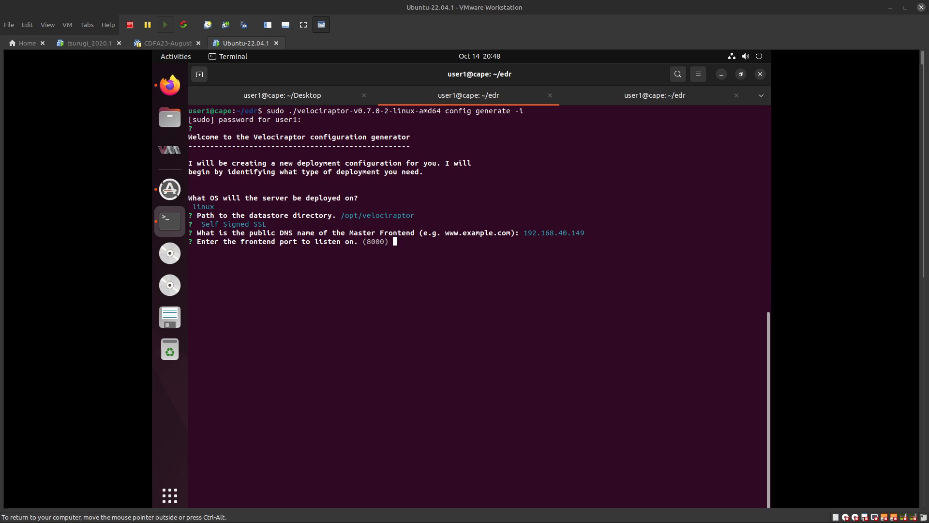
key("Return")
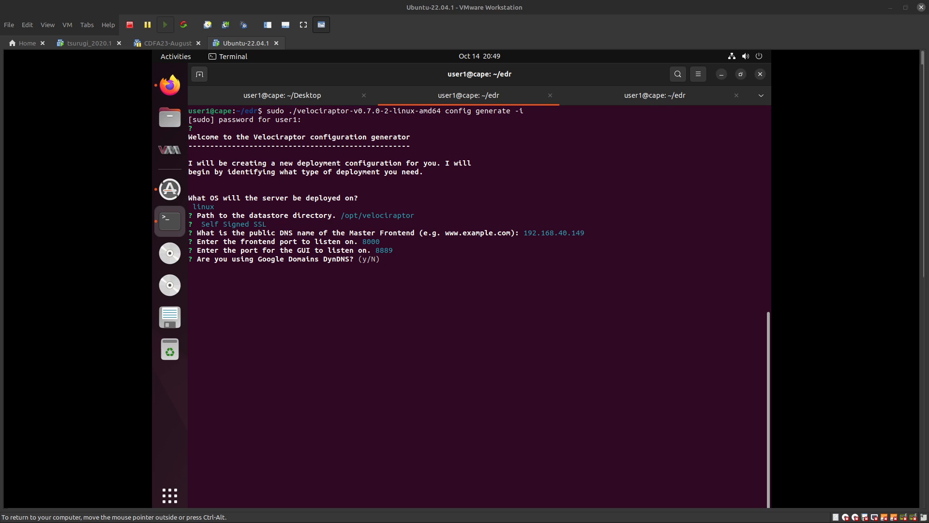
type("n")
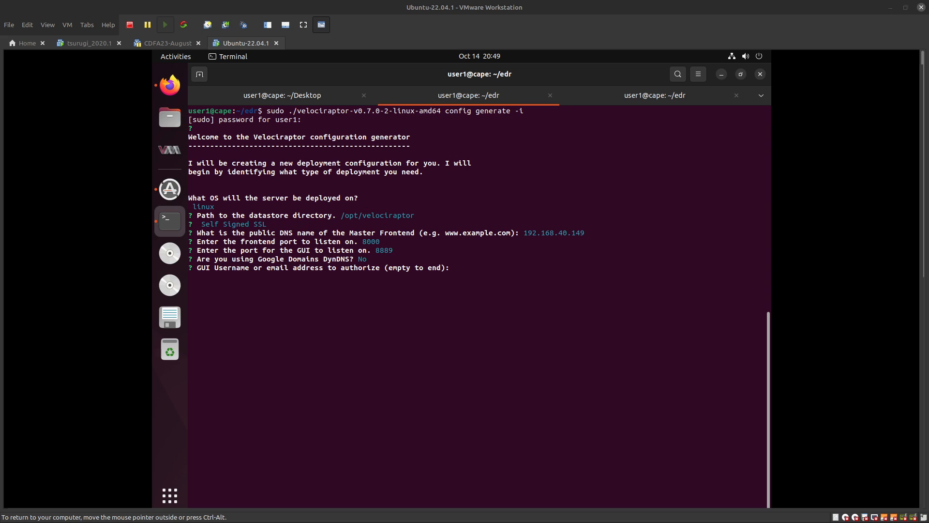
type("us")
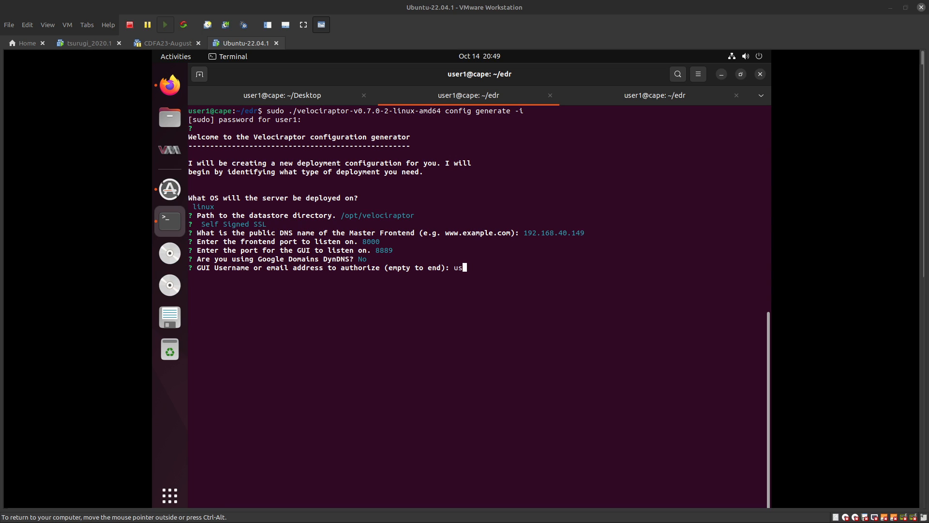
type("er1")
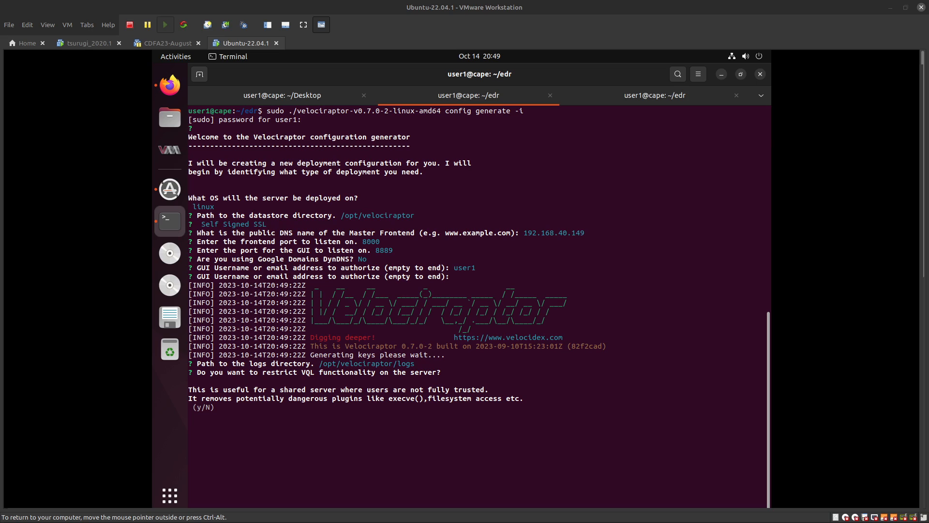
Step: Answer the VQL restriction prompt, save default-named configs, and list edr to confirm both files
type("y")
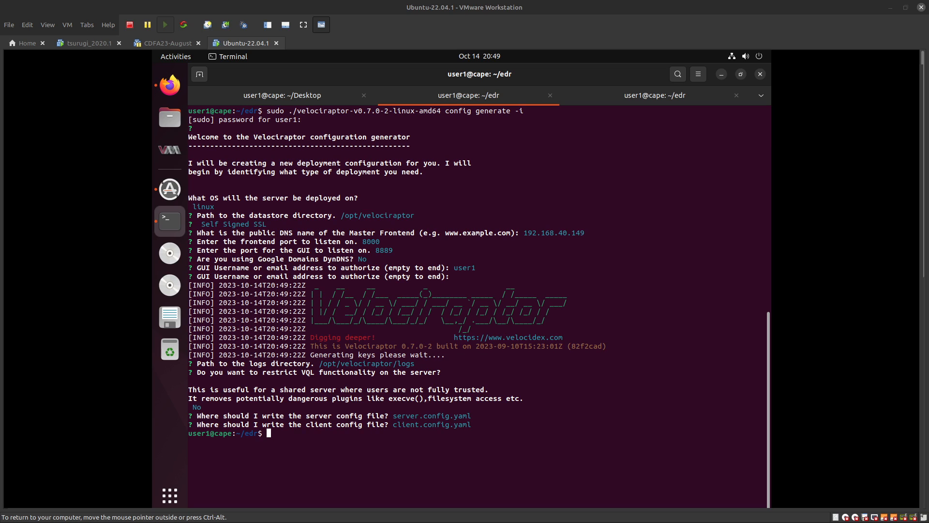
type("ll")
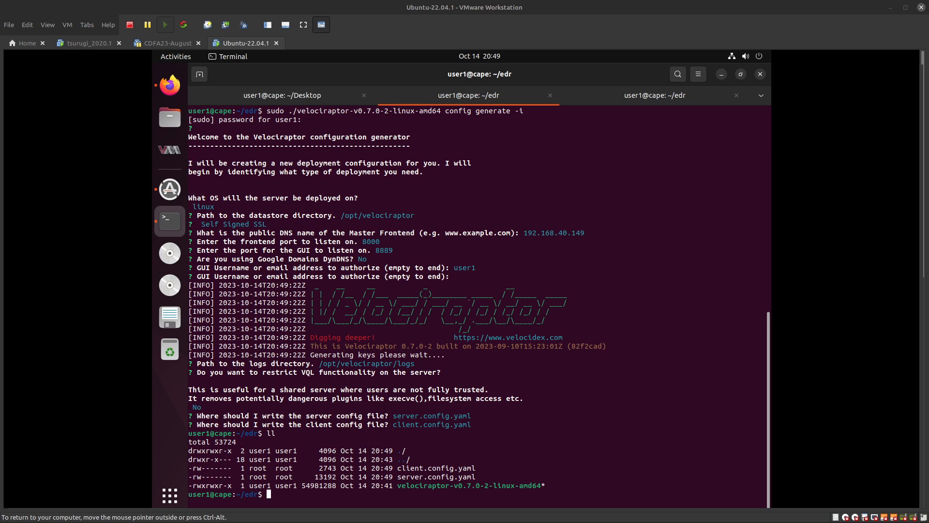
mouse_move(576, 426)
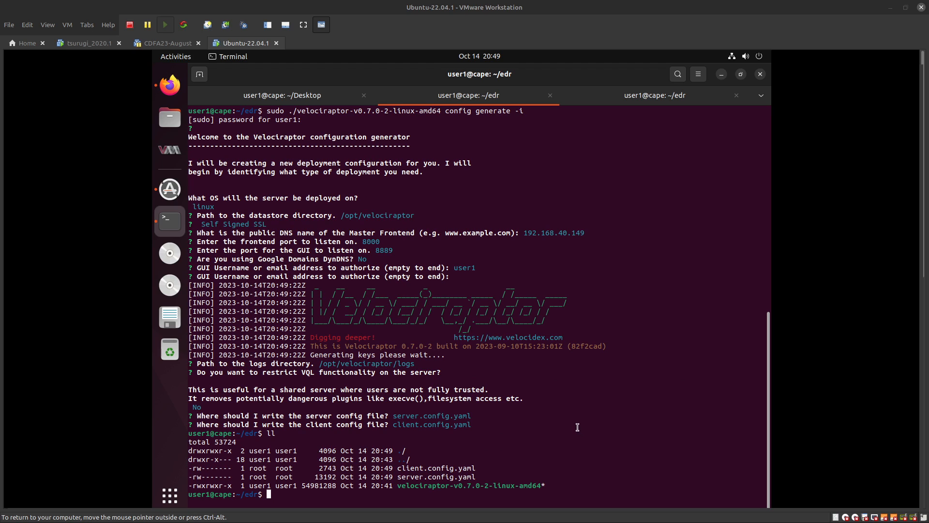
mouse_move(428, 338)
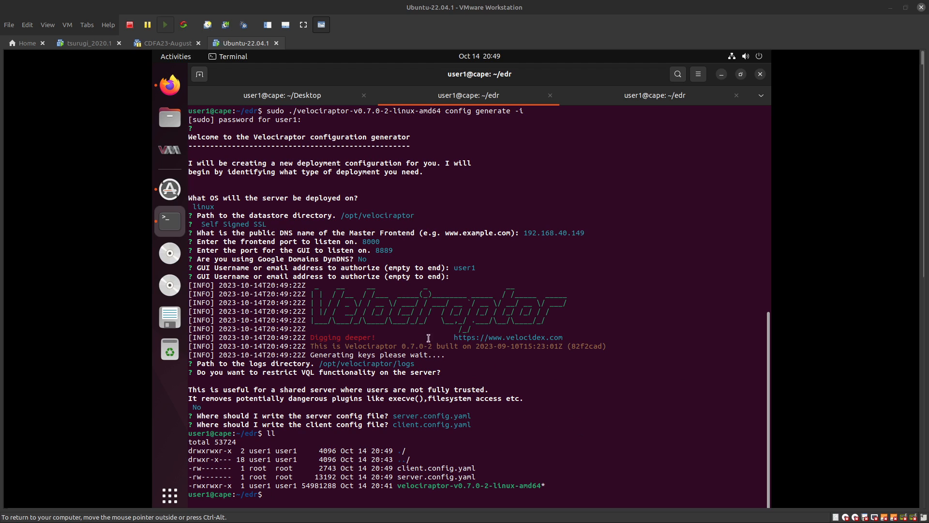